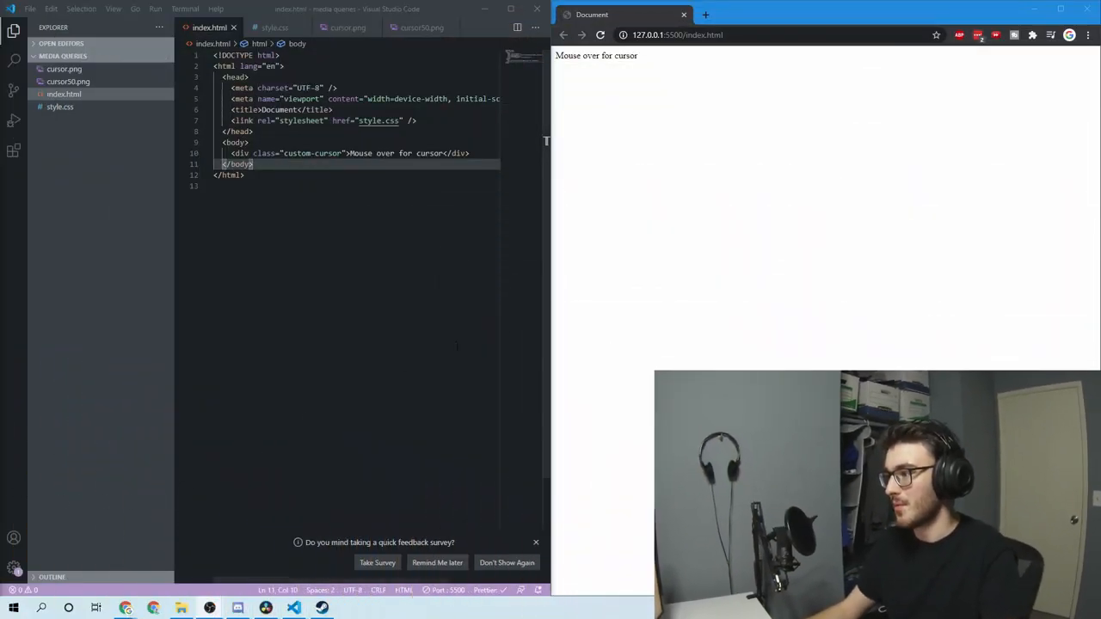
mouse_move(614, 73)
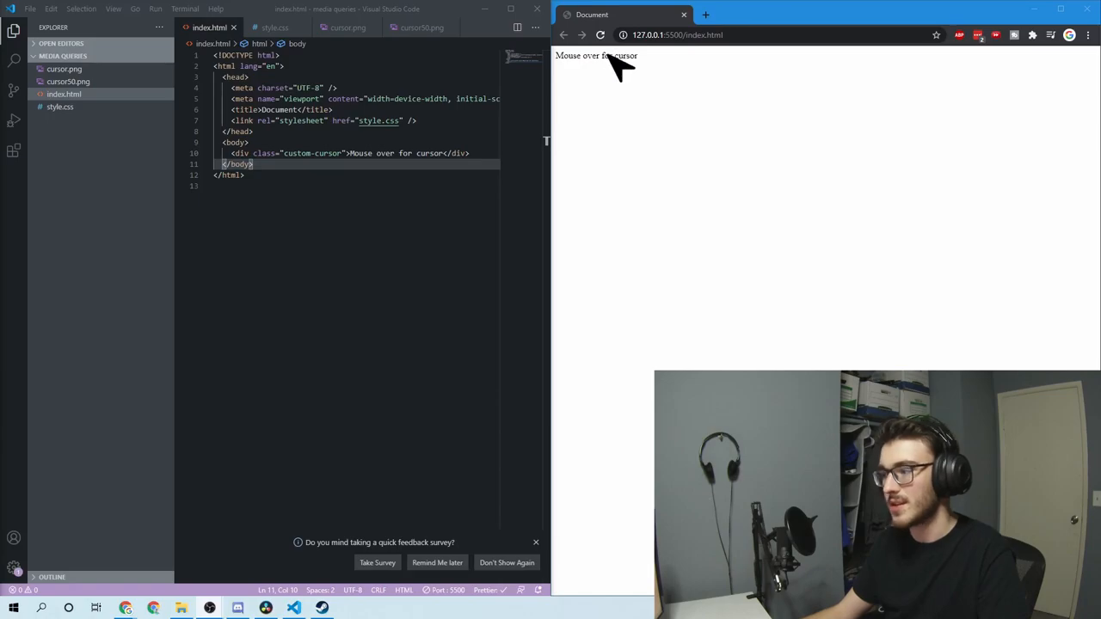
Step: Add a .custom-cursor rule with cursor: pointer to style.css and save it
left_click(64, 69)
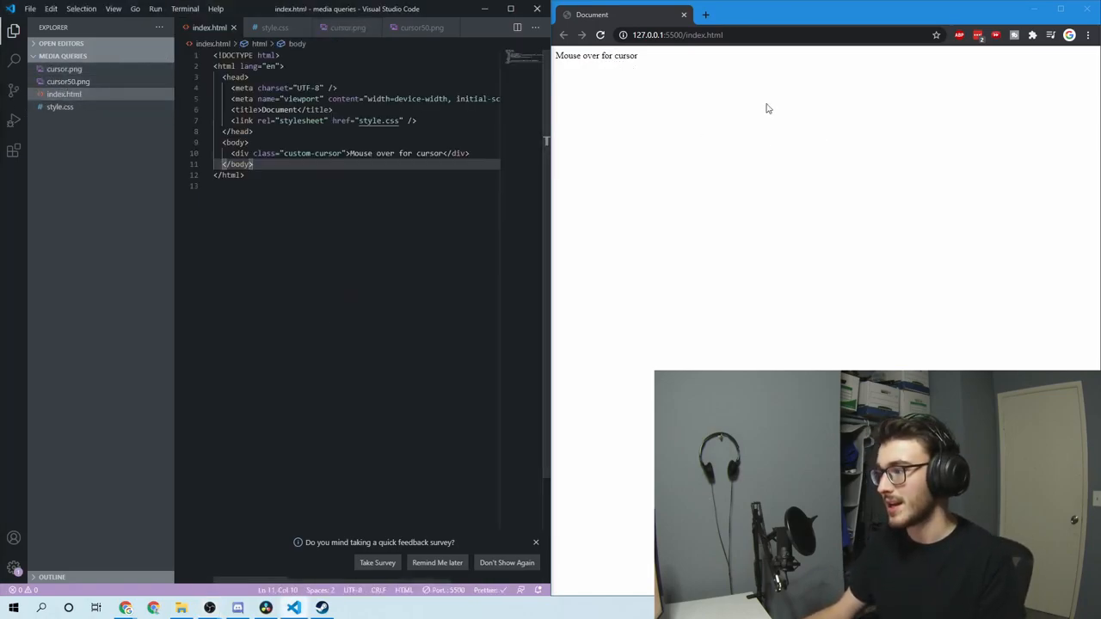
mouse_move(630, 158)
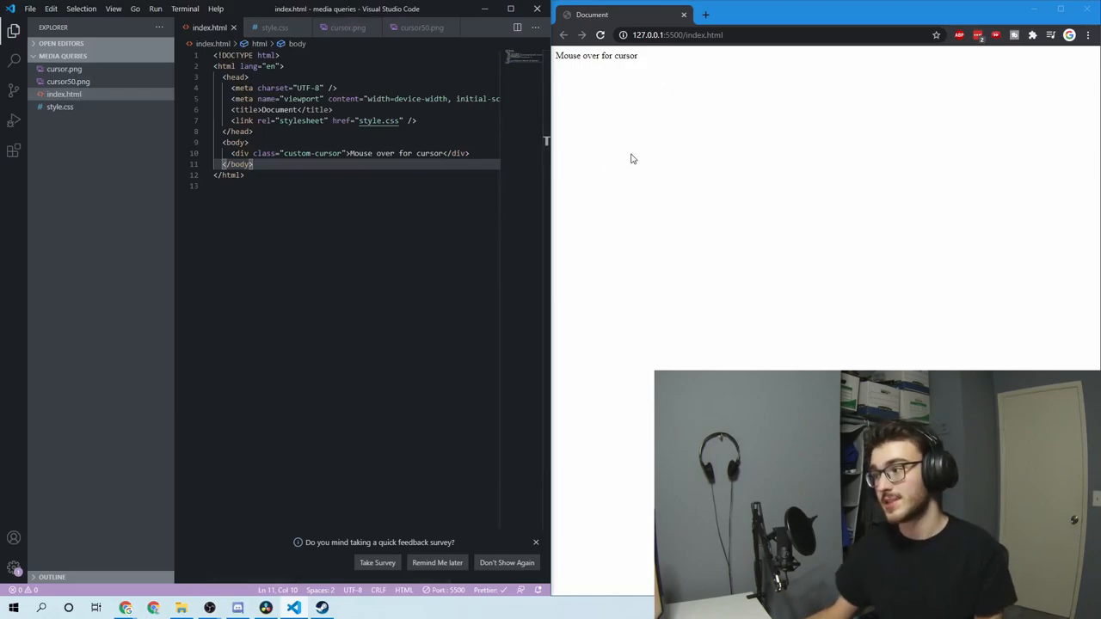
mouse_move(640, 162)
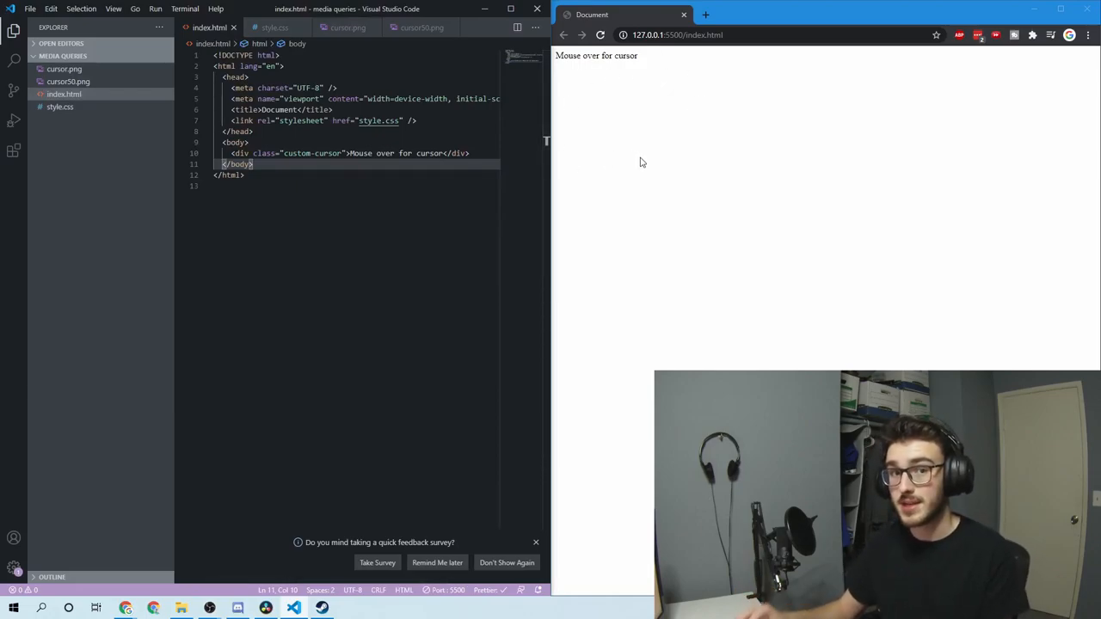
mouse_move(615, 66)
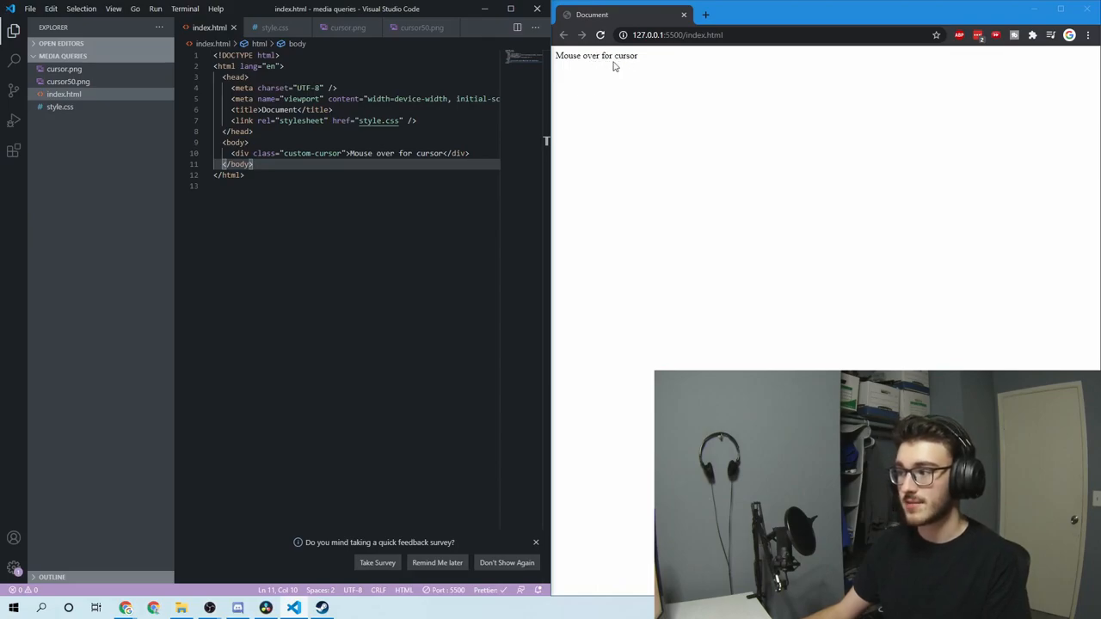
mouse_move(582, 224)
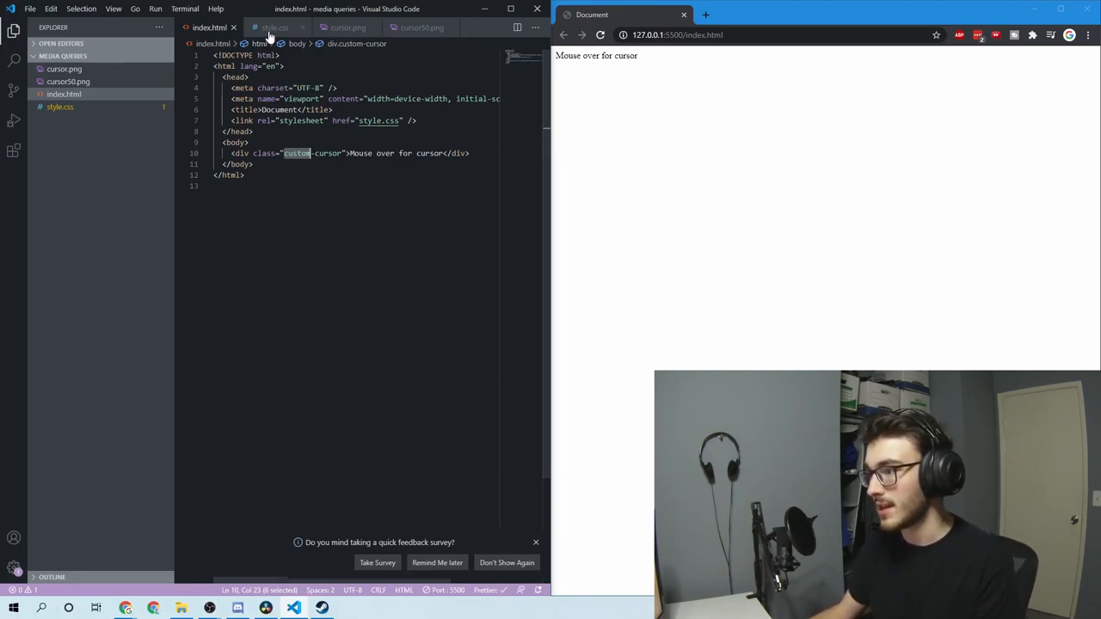
left_click(275, 28)
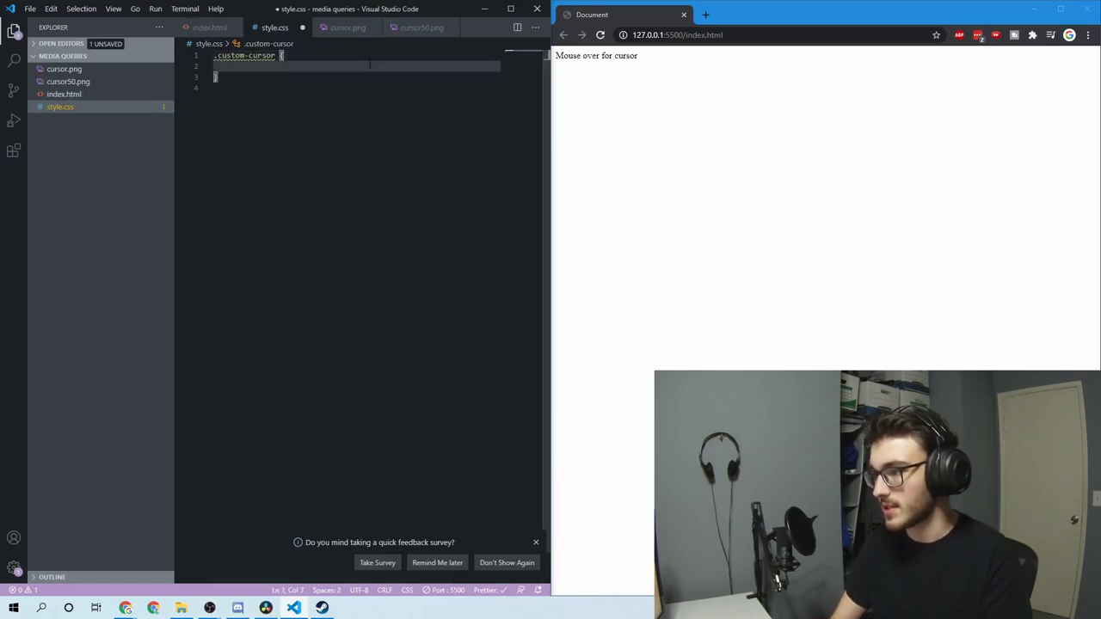
type("cursor:")
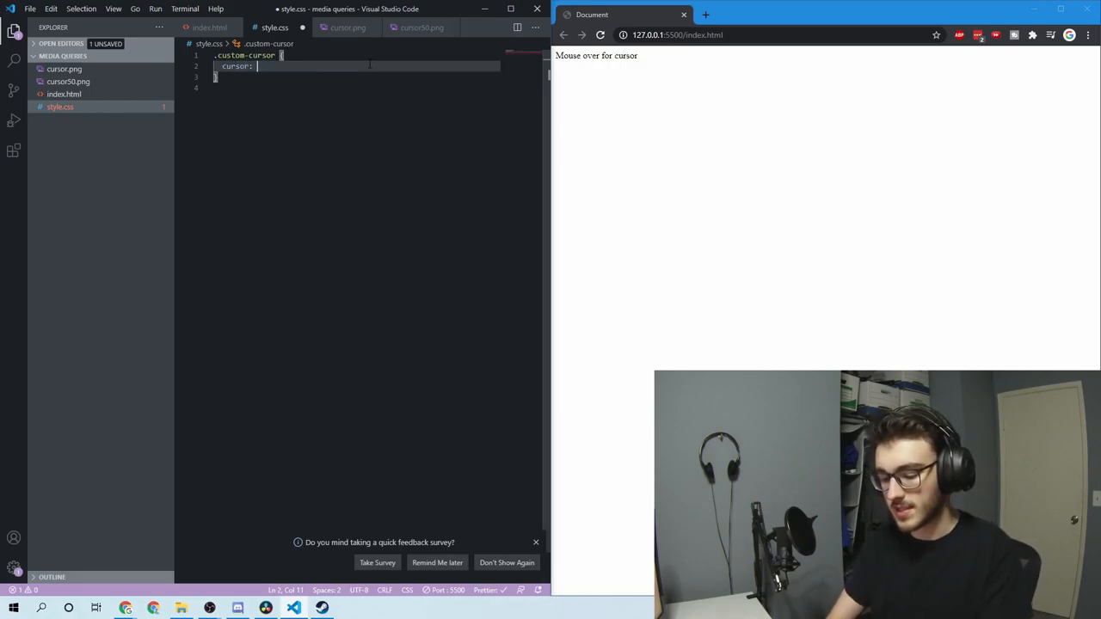
type("pointer;")
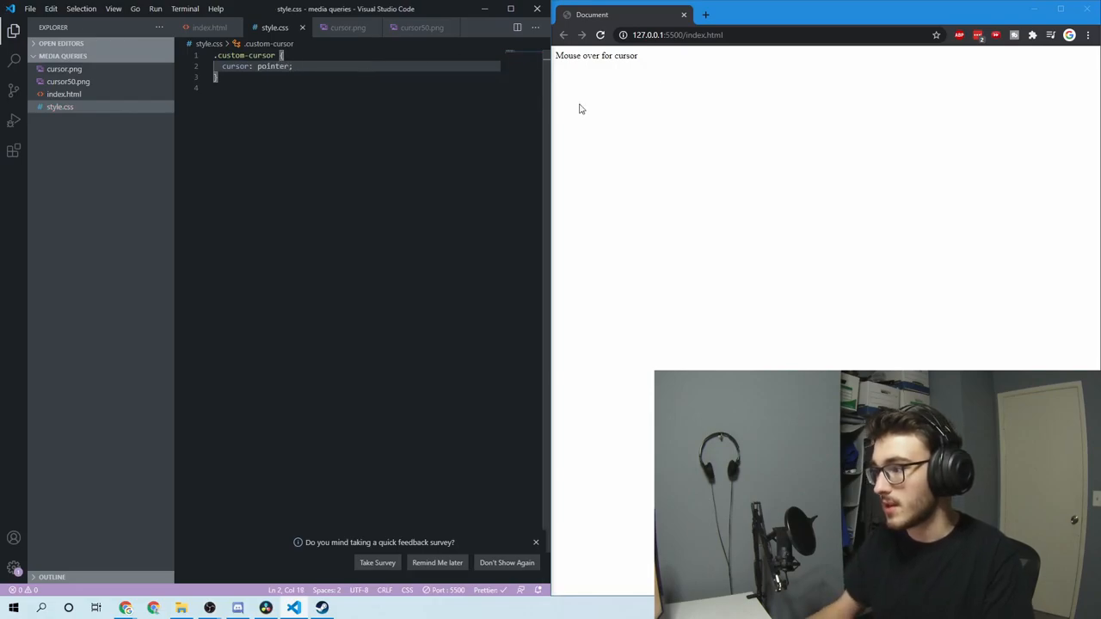
mouse_move(597, 63)
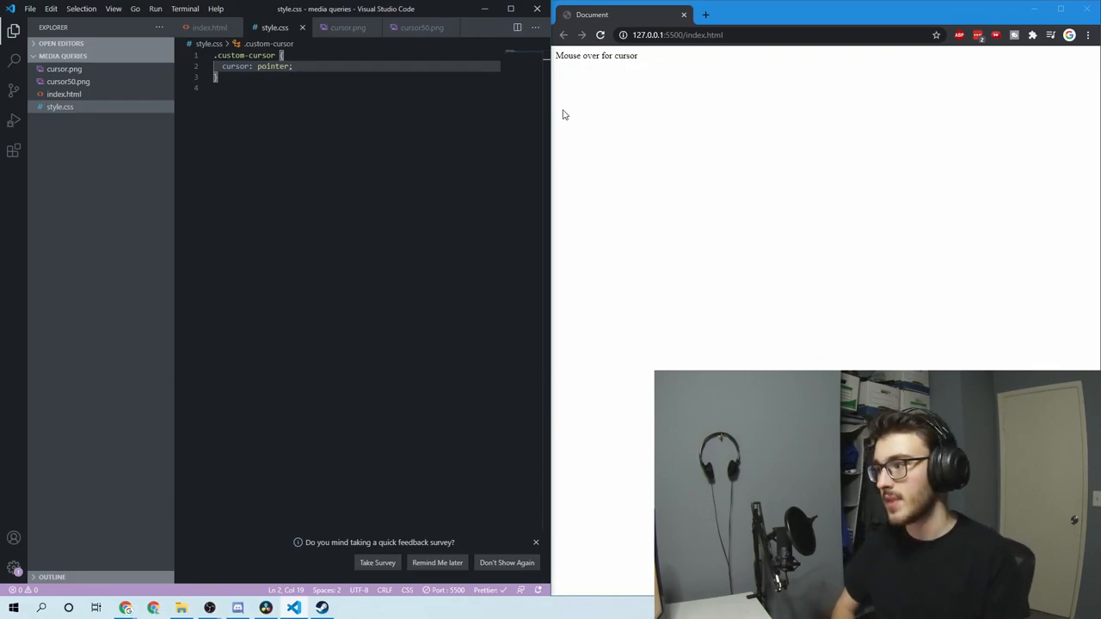
mouse_move(673, 64)
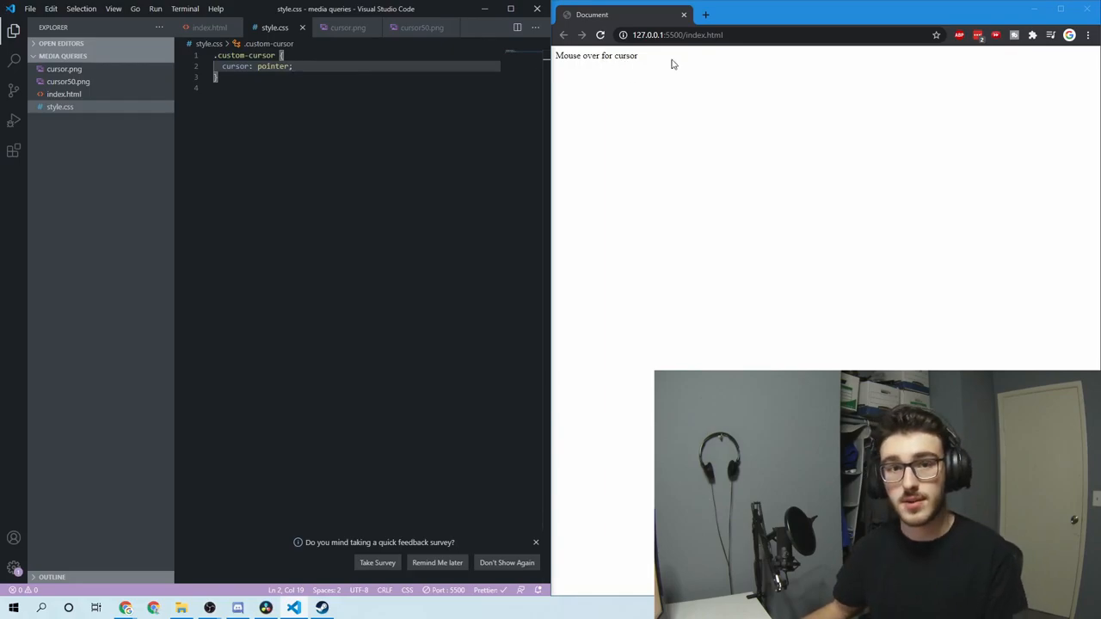
double_click(607, 55)
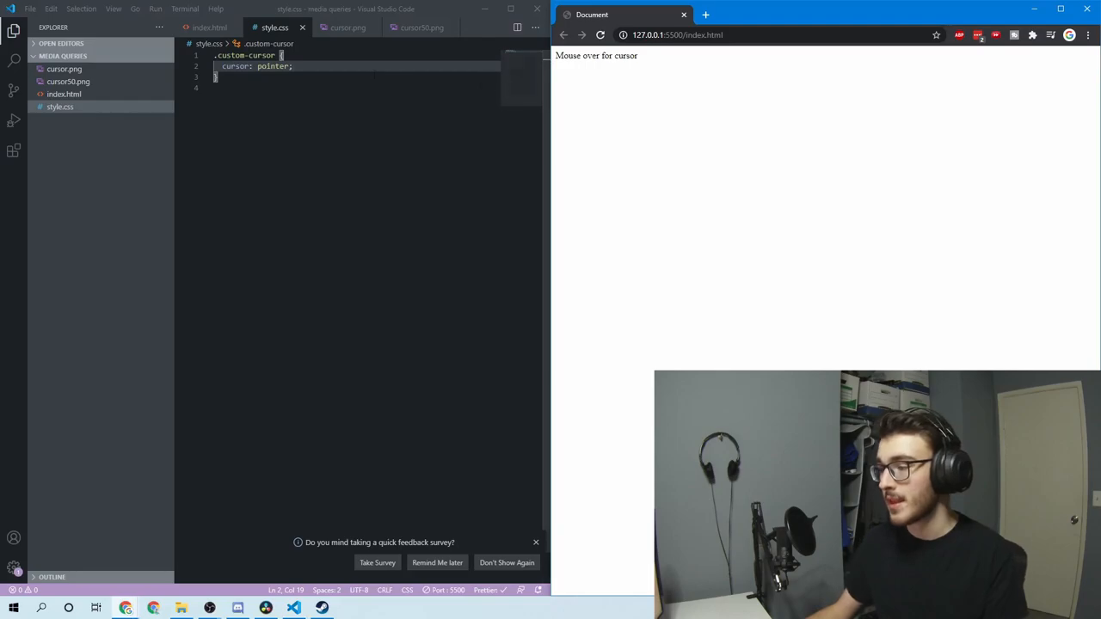
double_click(273, 66)
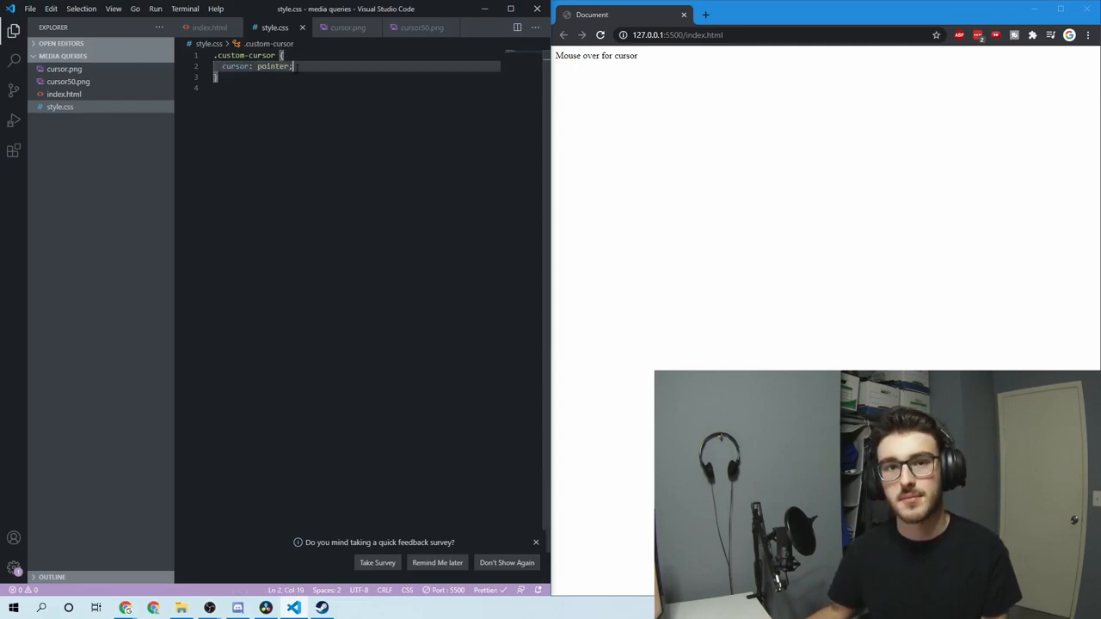
Step: Change the cursor value to none, then to url("cursor.png"), pointer, saving
type("none")
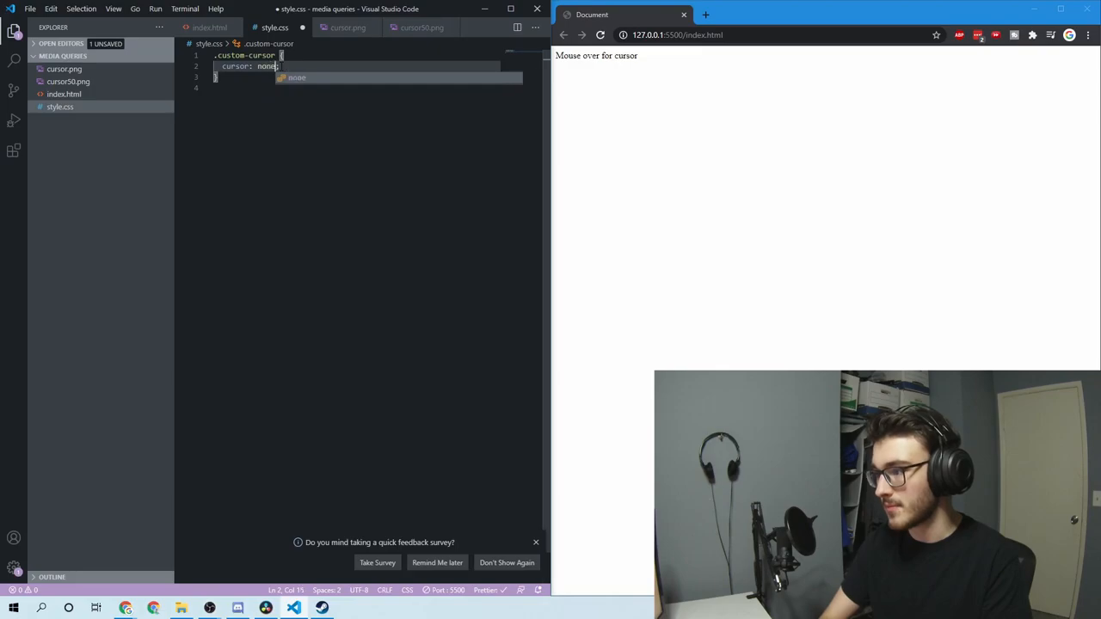
key("ctrl+s")
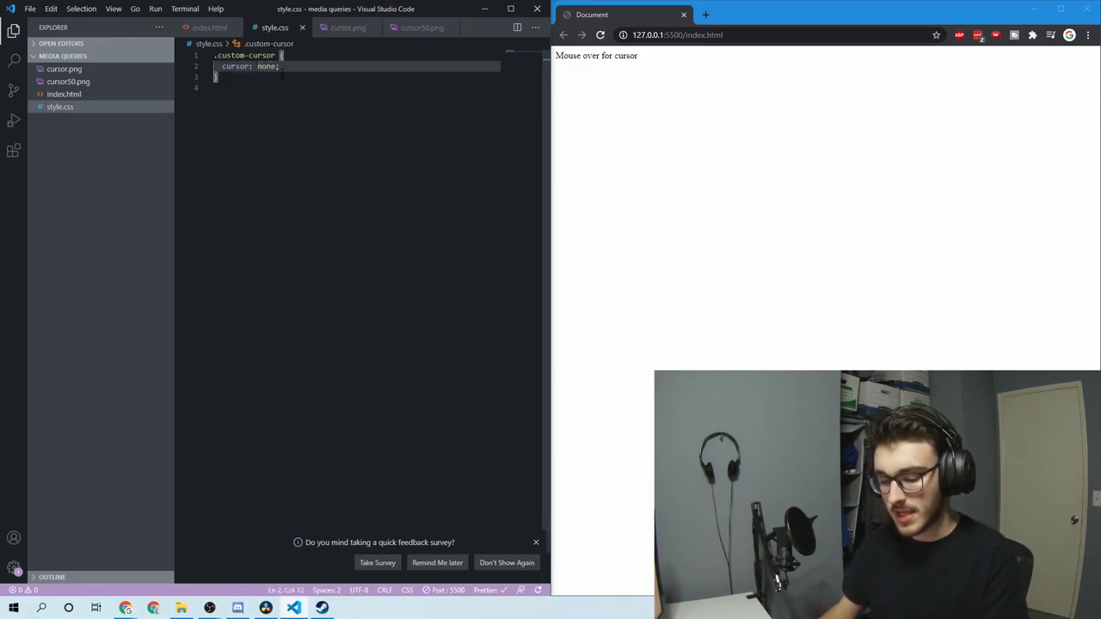
type("url(\"cursor.png")
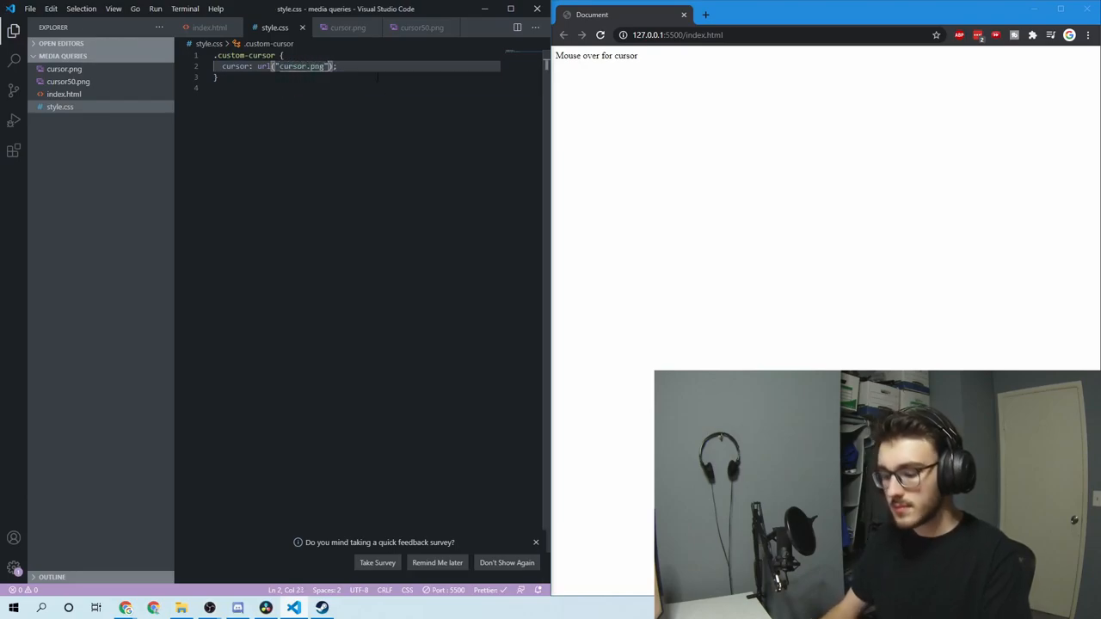
type(";")
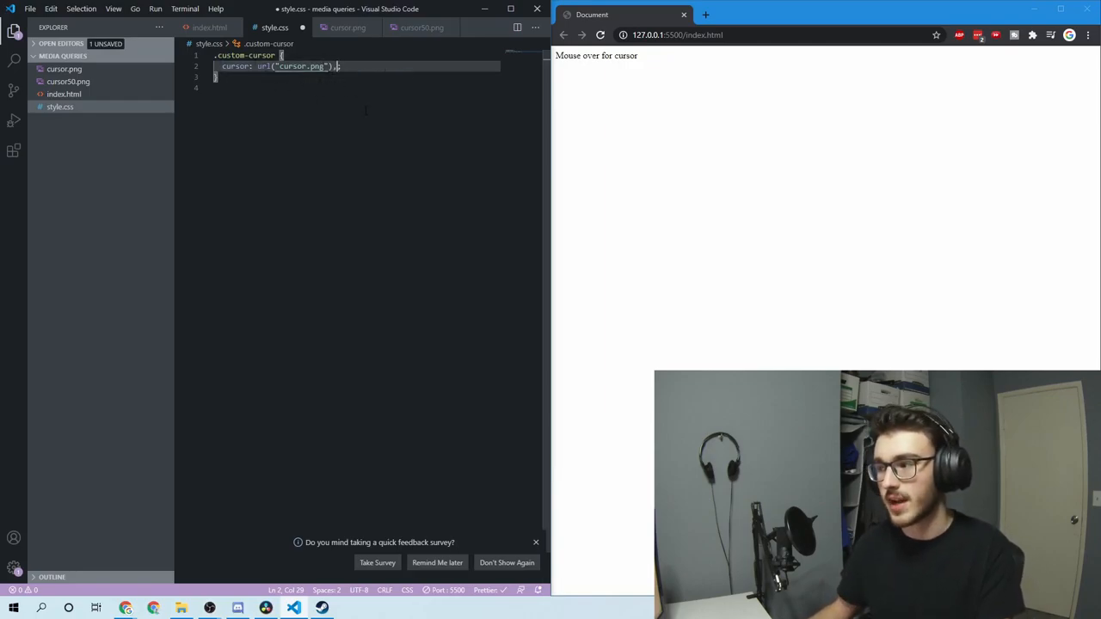
type("pointer")
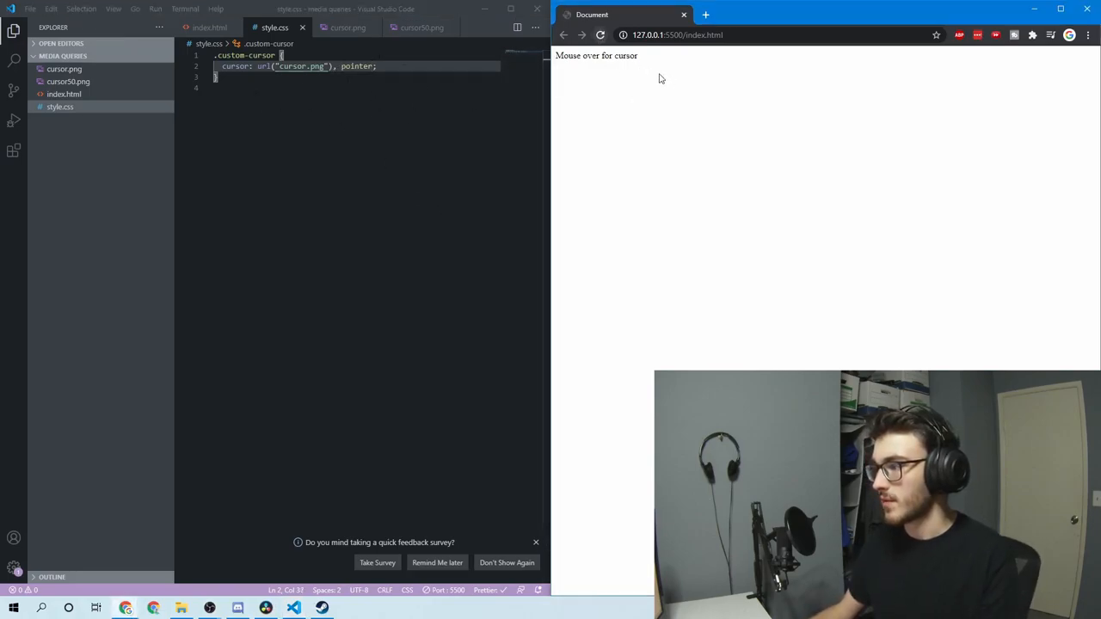
mouse_move(611, 77)
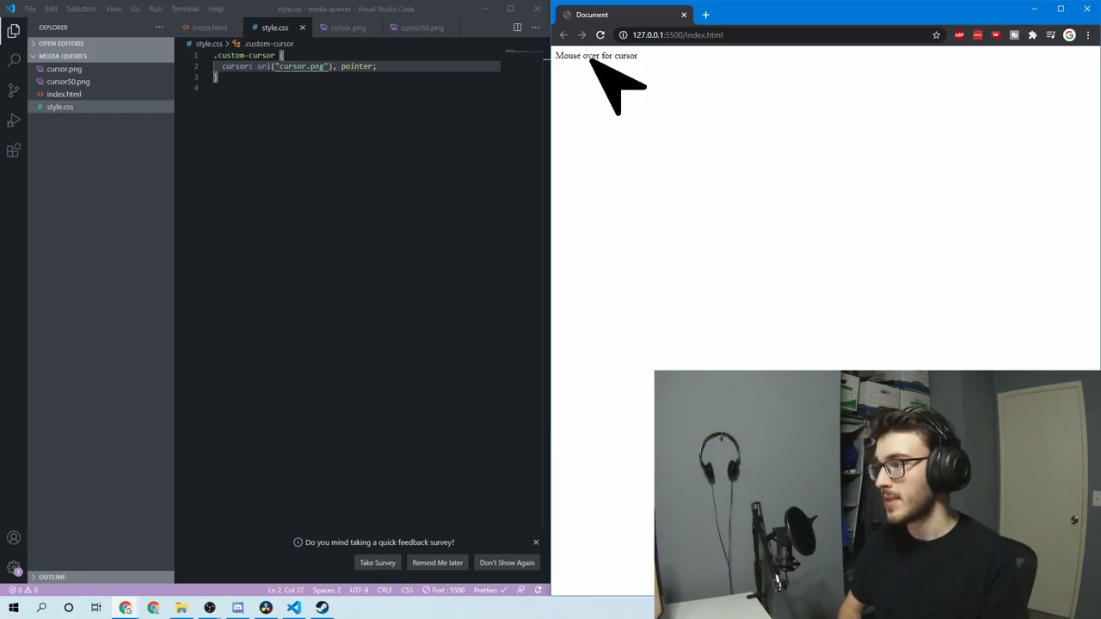
mouse_move(627, 95)
type("50")
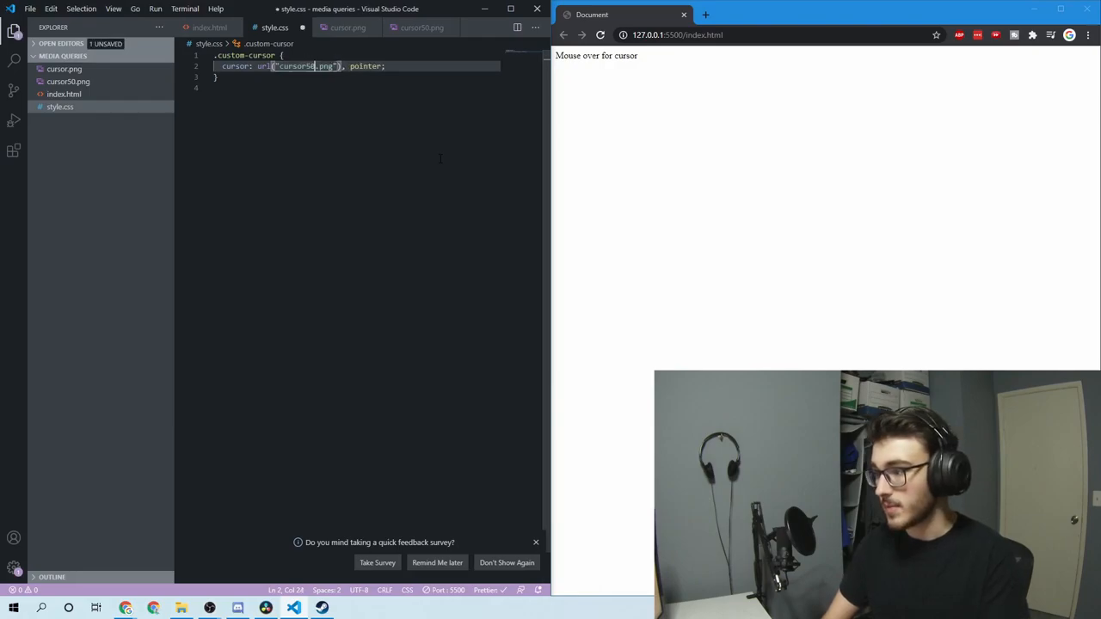
Step: Compare the 50×50 cursor50.png and 100×100 cursor.png previews, then return to style.css
left_click(68, 81)
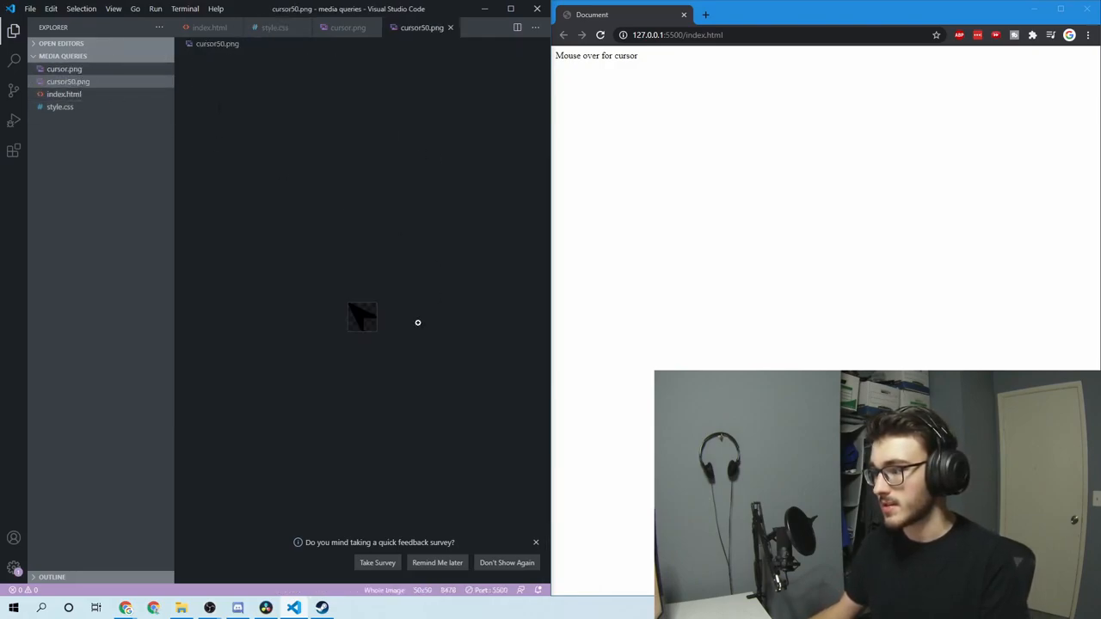
left_click(347, 27)
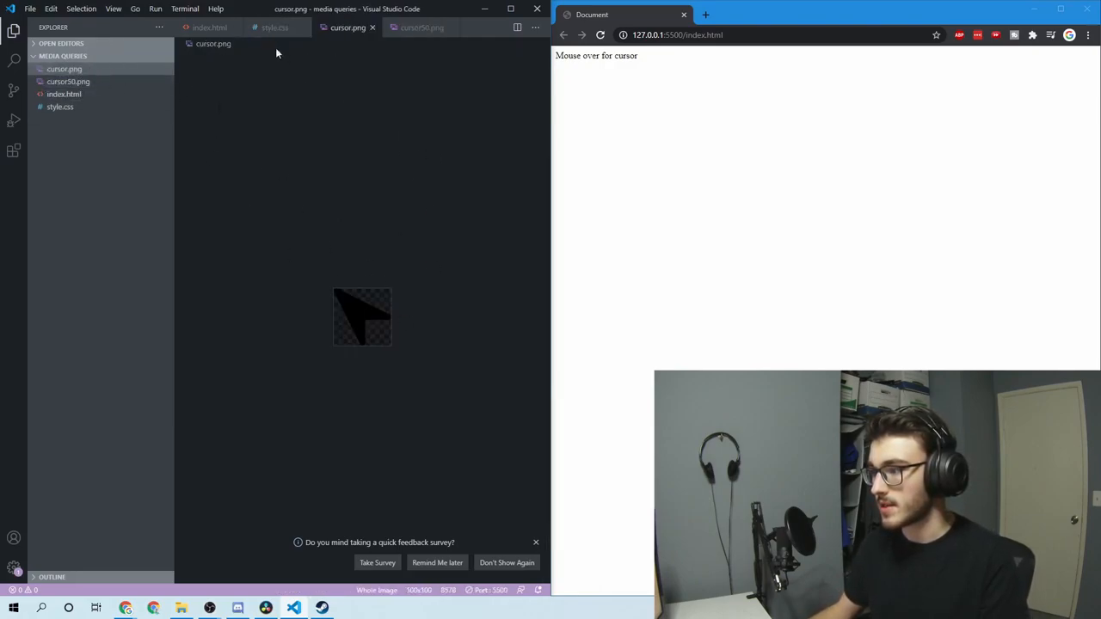
left_click(274, 27)
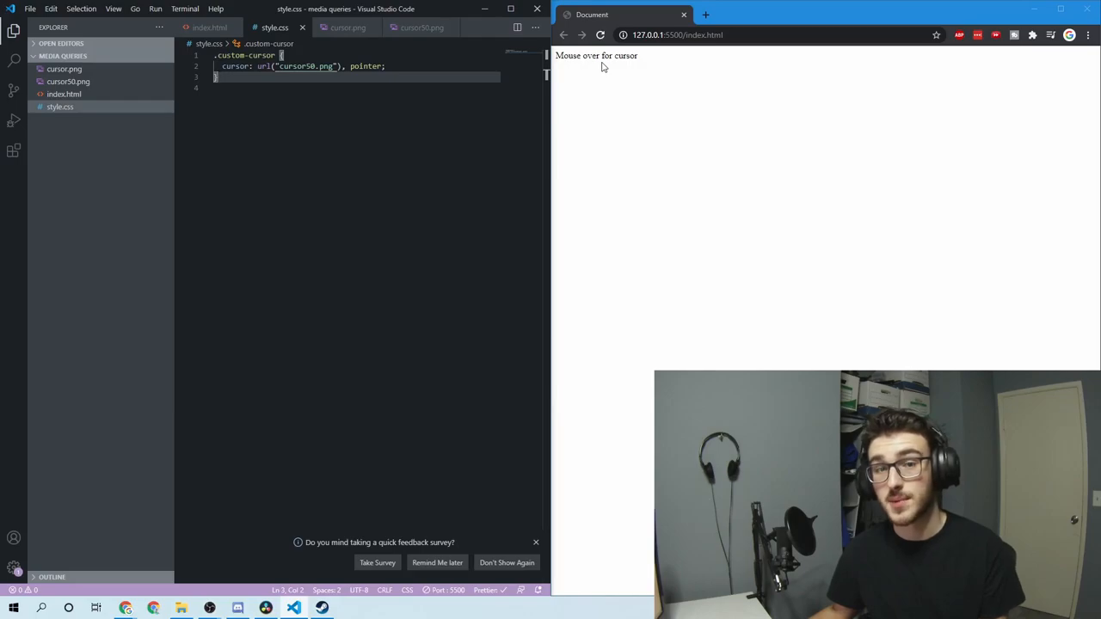
mouse_move(610, 73)
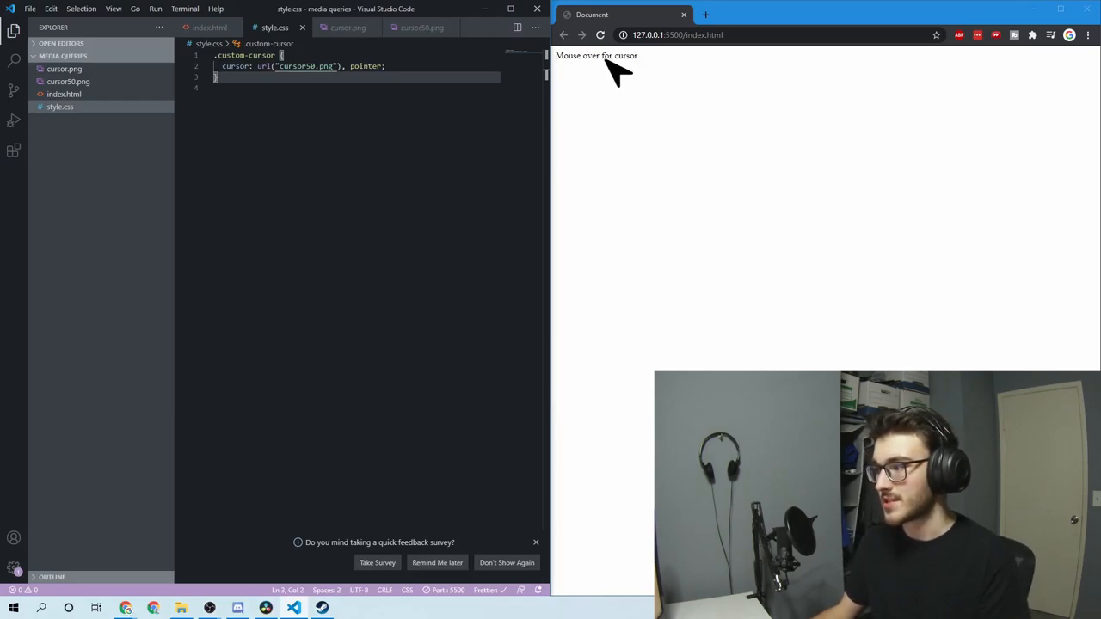
mouse_move(644, 138)
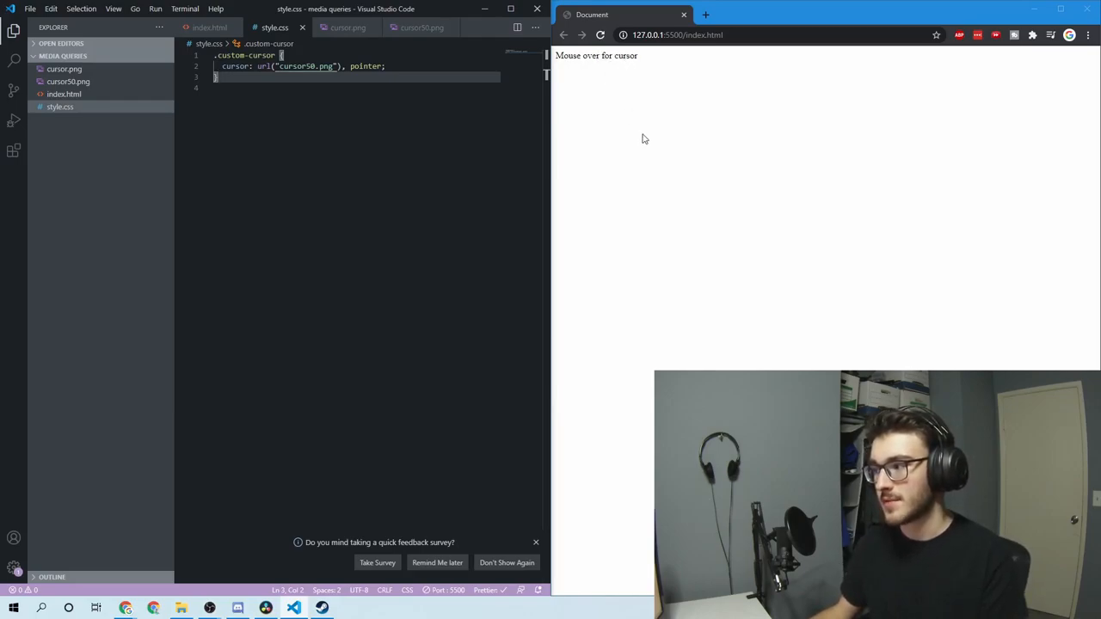